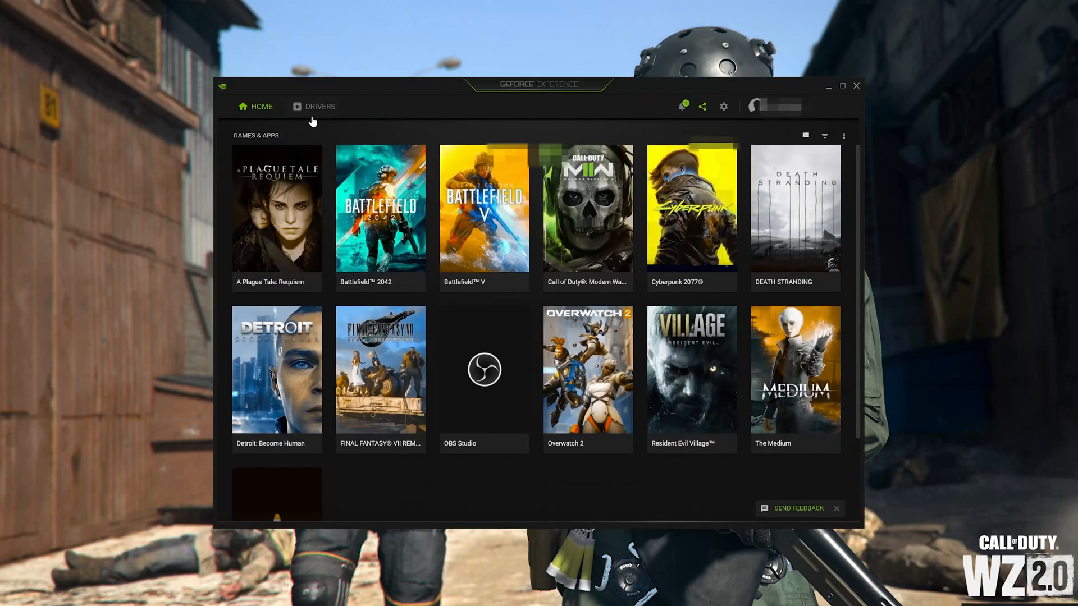
Express-install Game Ready Driver 526.98 from the Drivers page and close the finished summary.
click(317, 106)
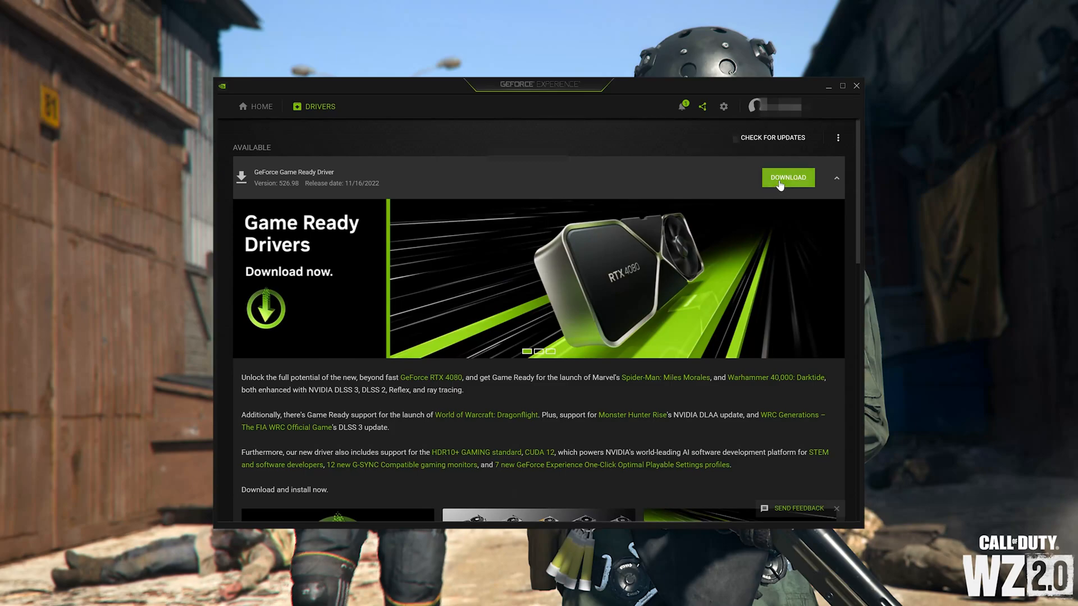
click(787, 178)
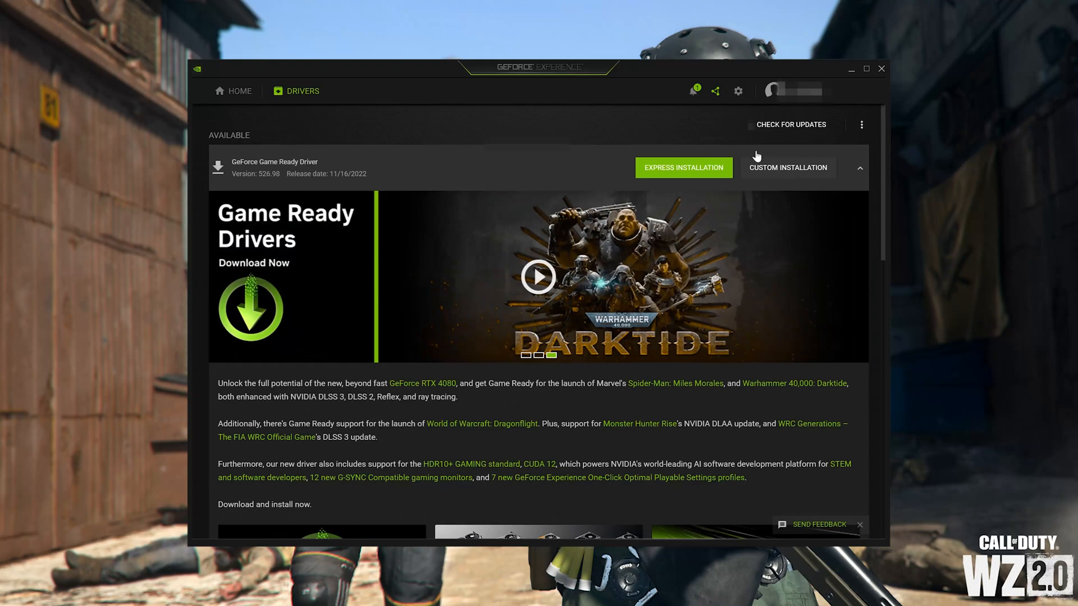
click(683, 167)
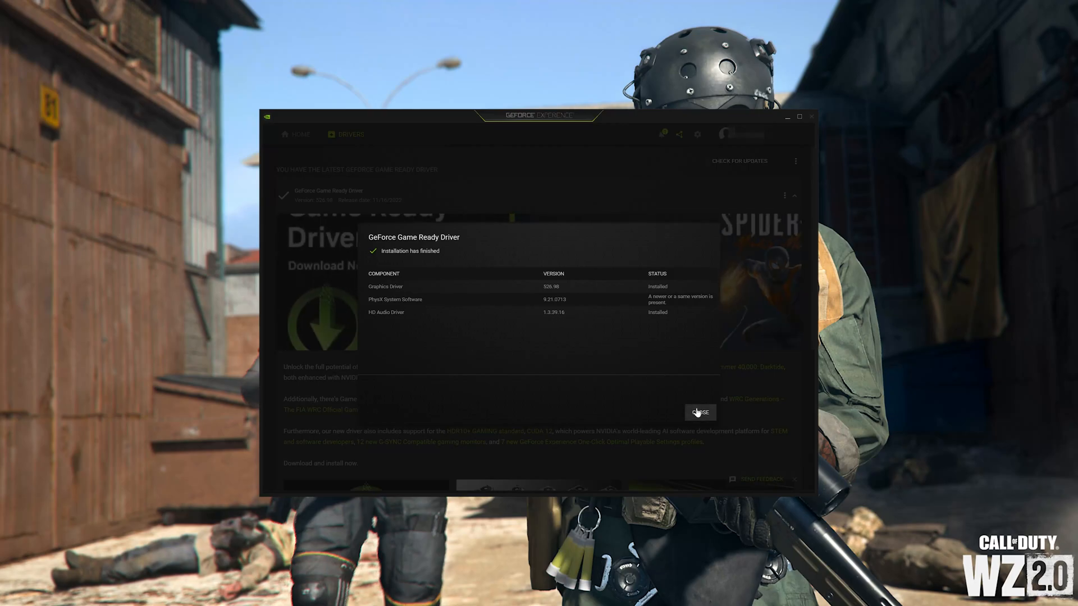
click(699, 412)
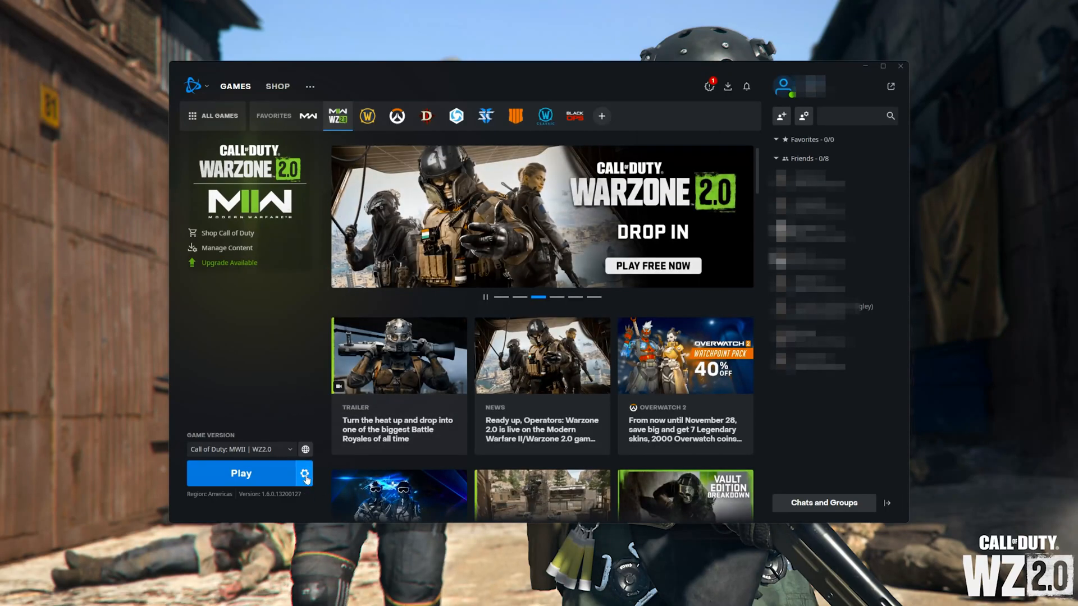
Start a Scan and Repair of the Warzone 2.0 installation from the gear menu.
click(305, 474)
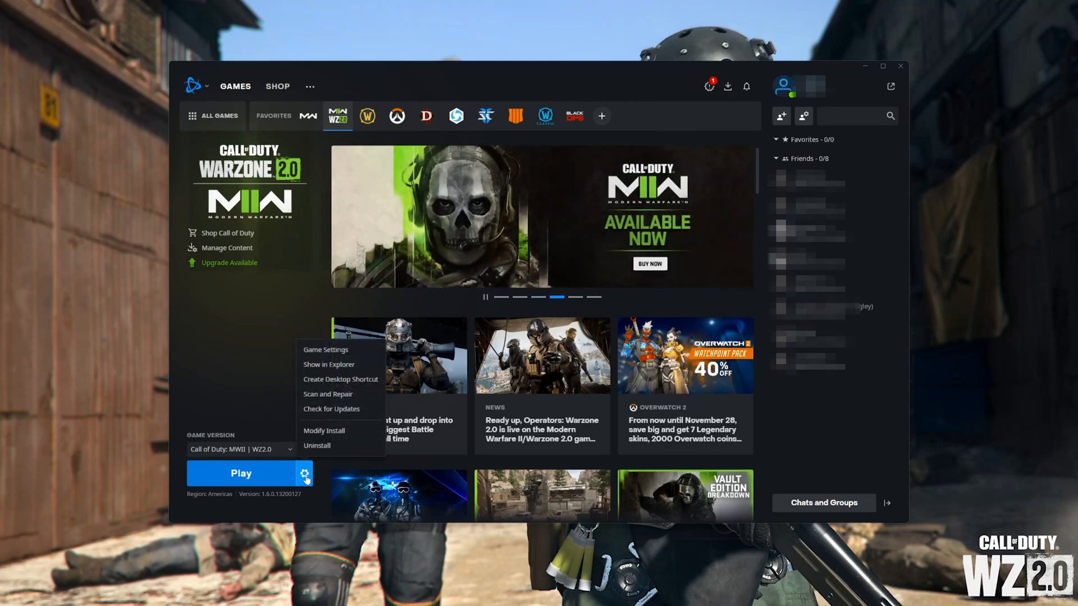
mouse_move(337, 394)
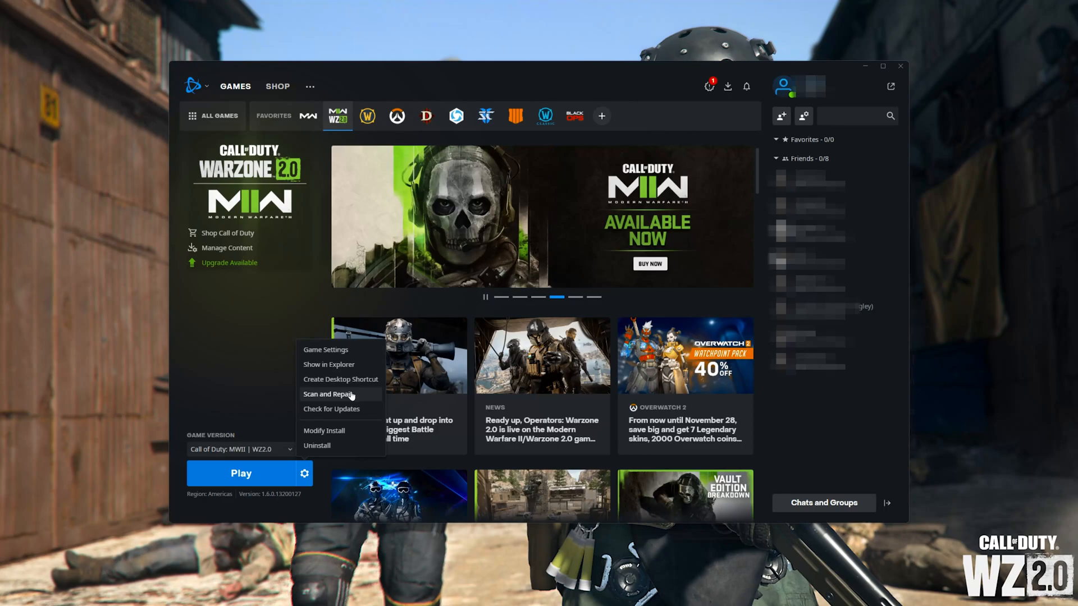
click(329, 394)
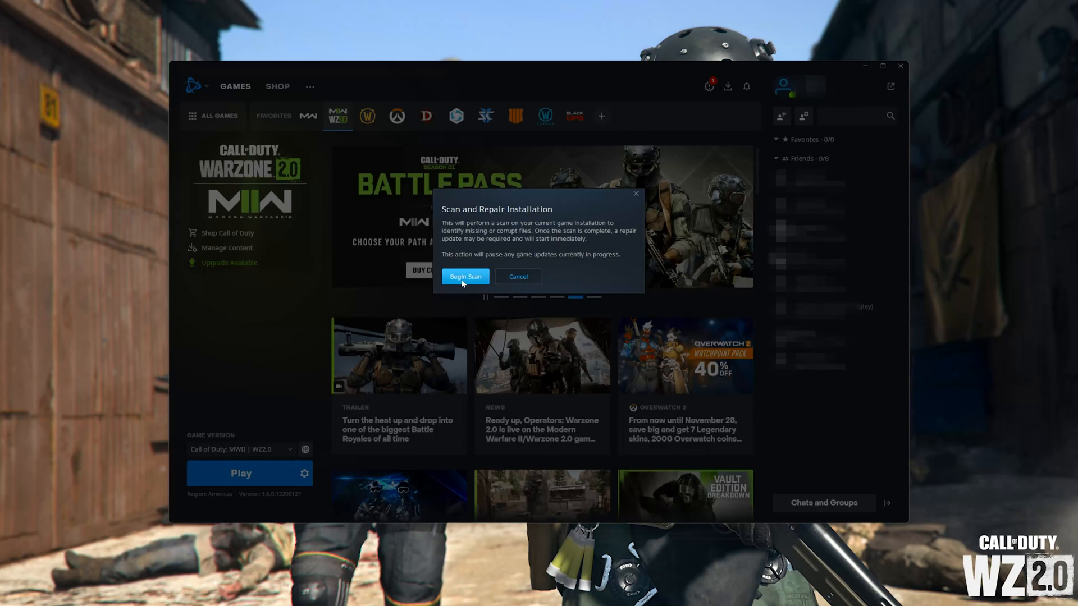
click(465, 277)
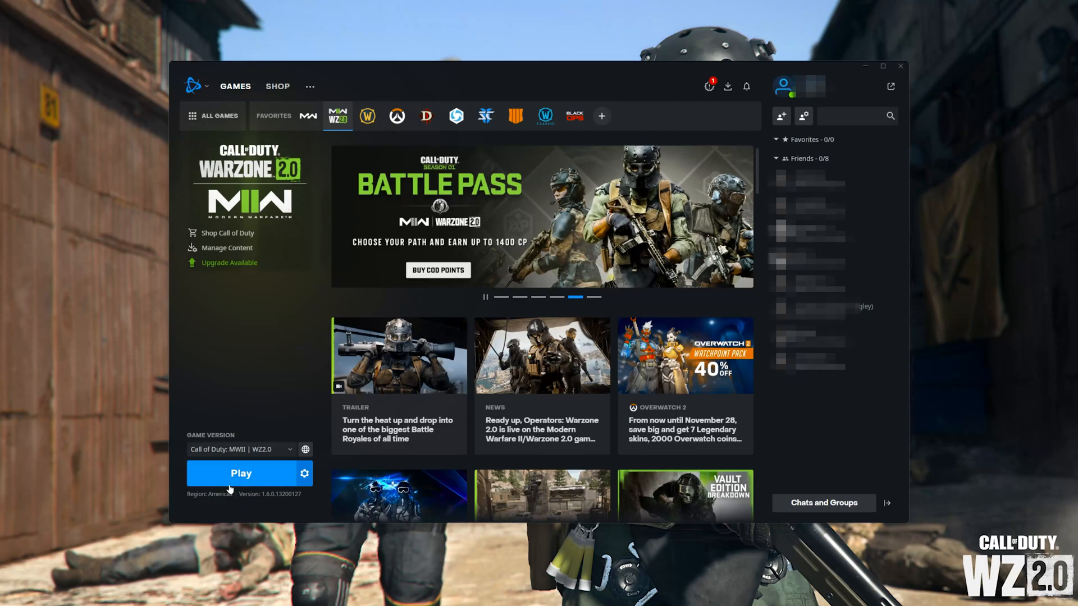
mouse_move(247, 476)
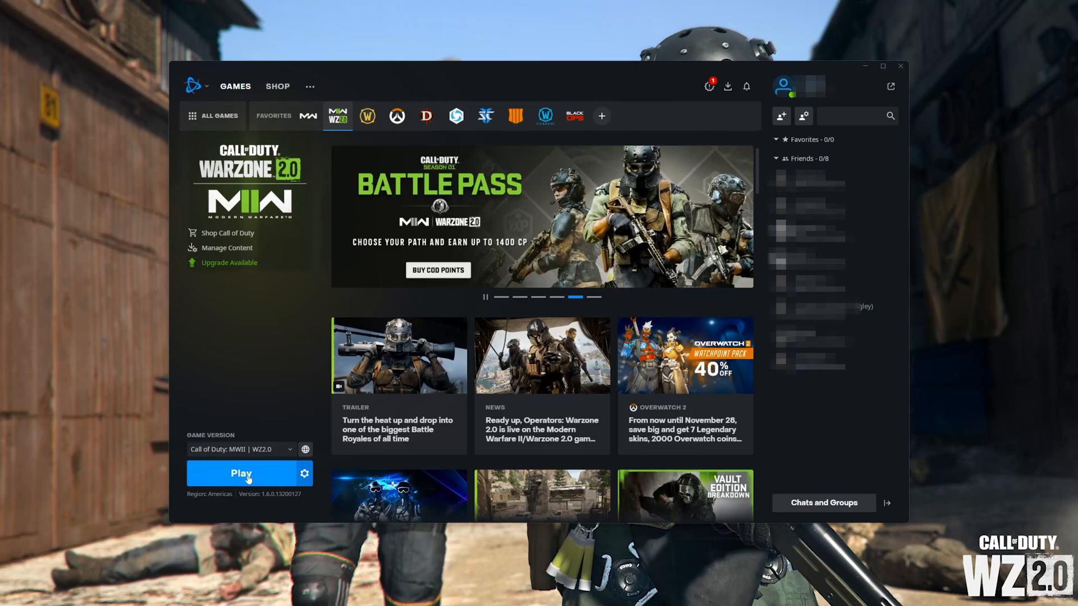
Launch Warzone 2.0 with the Play button.
click(241, 472)
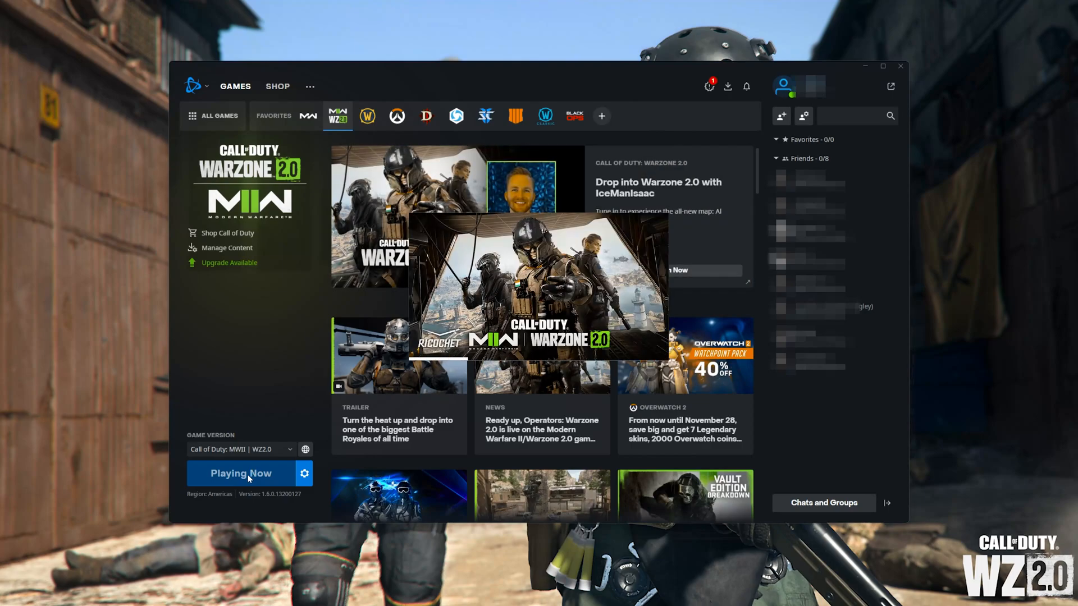
click(240, 473)
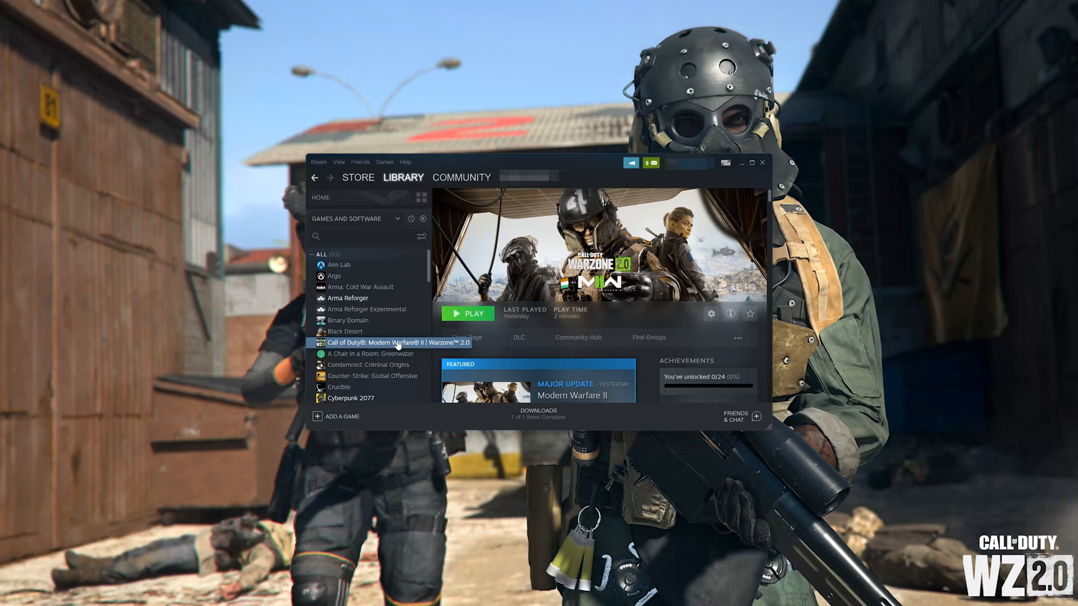
Verify integrity of game files for Modern Warfare II | Warzone 2.0 via Properties > Local Files.
right_click(398, 342)
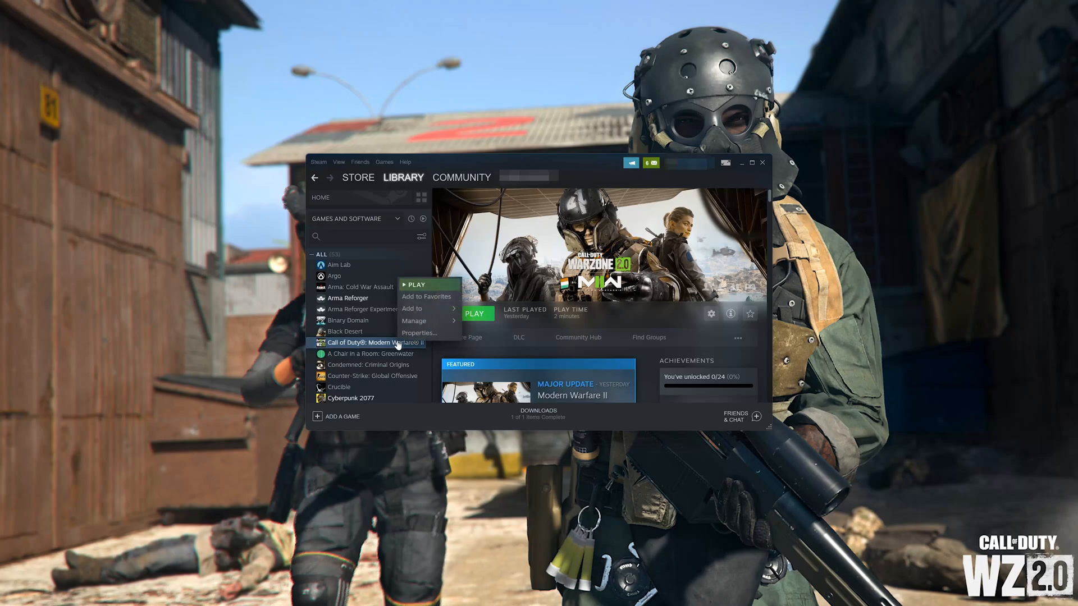
mouse_move(418, 333)
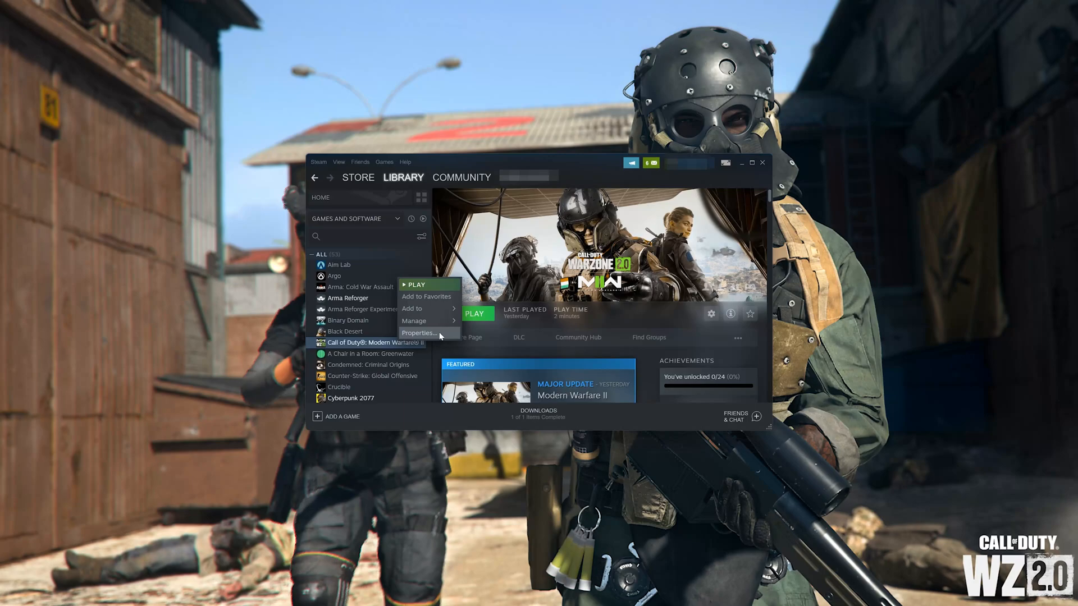
click(417, 334)
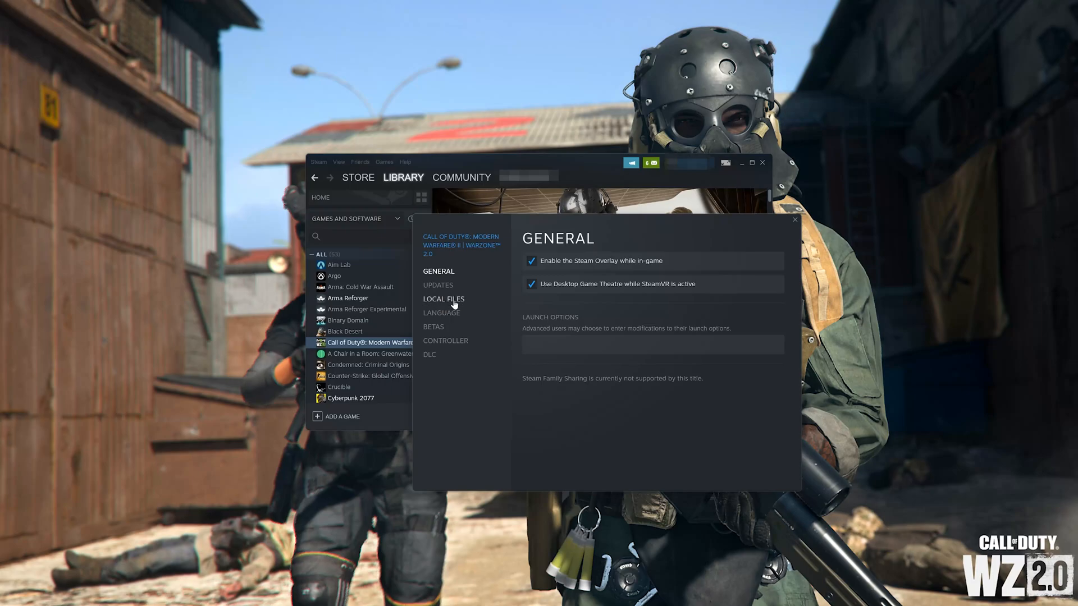
click(443, 298)
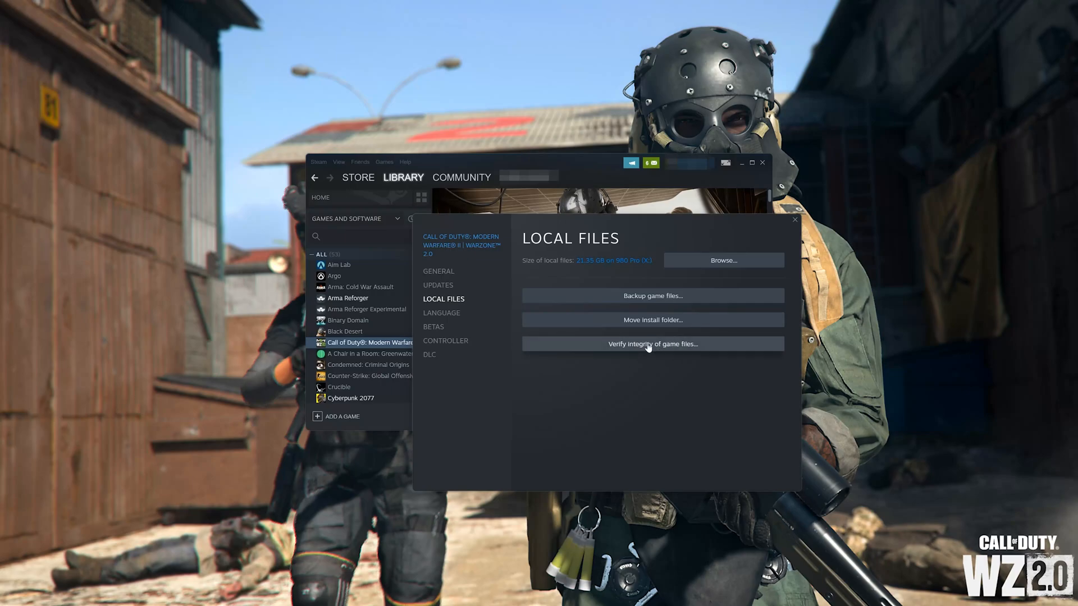
click(652, 344)
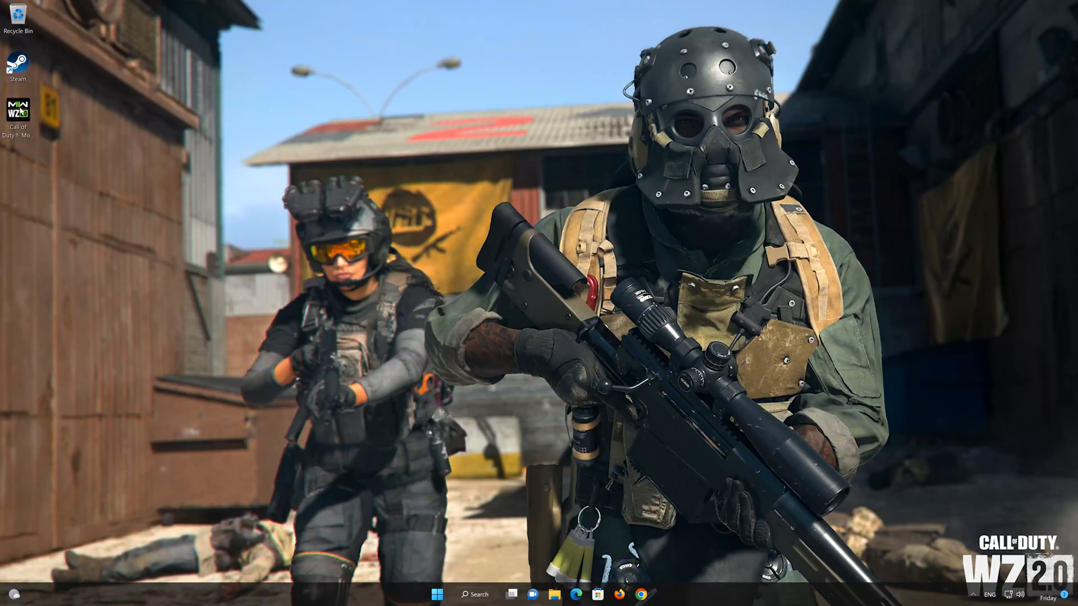
right_click(19, 113)
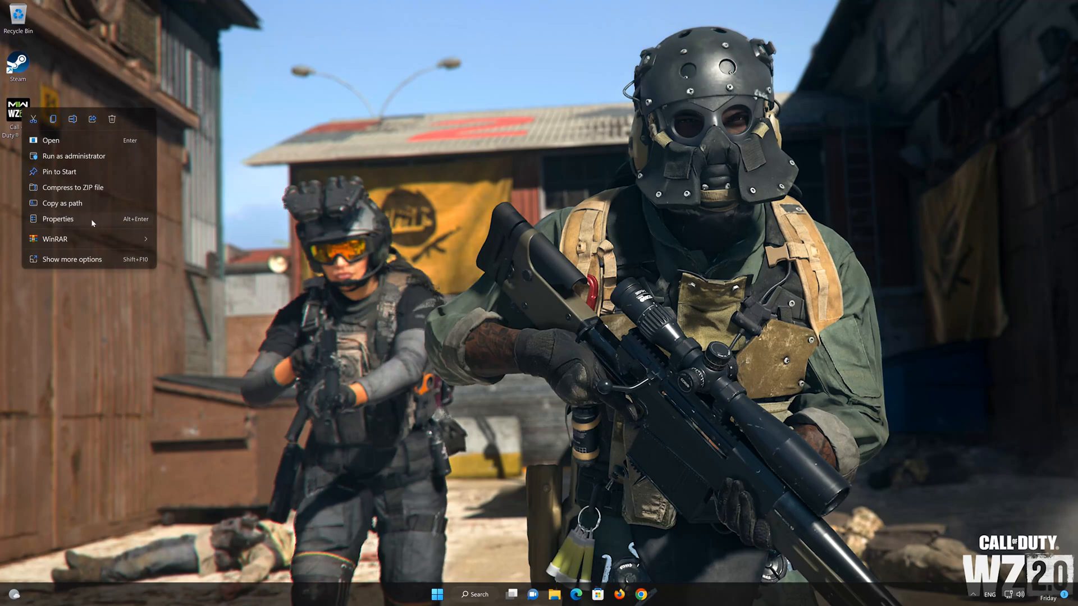
click(58, 219)
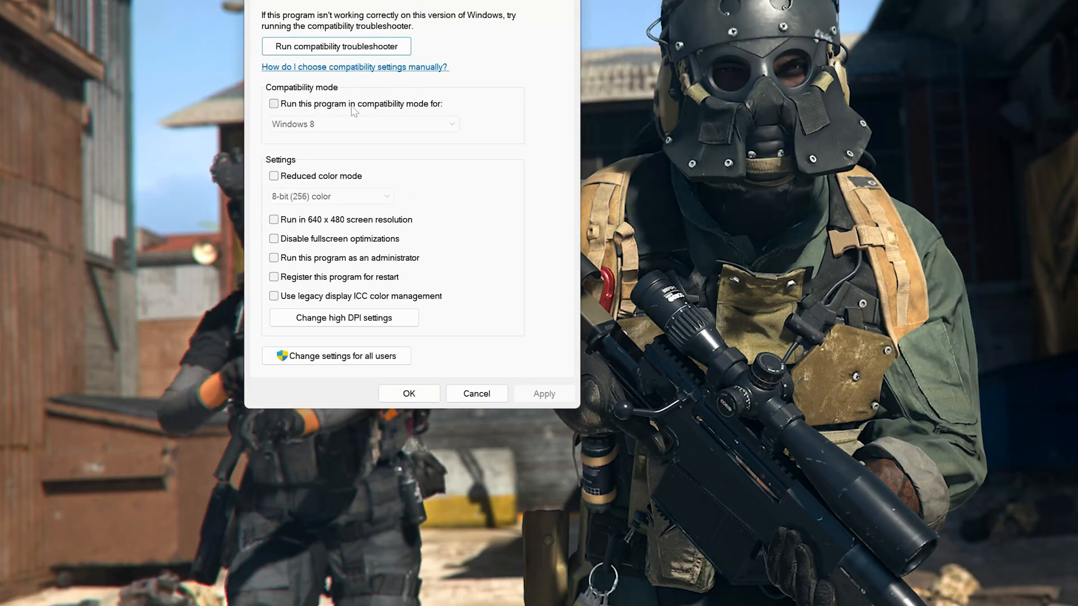
click(274, 103)
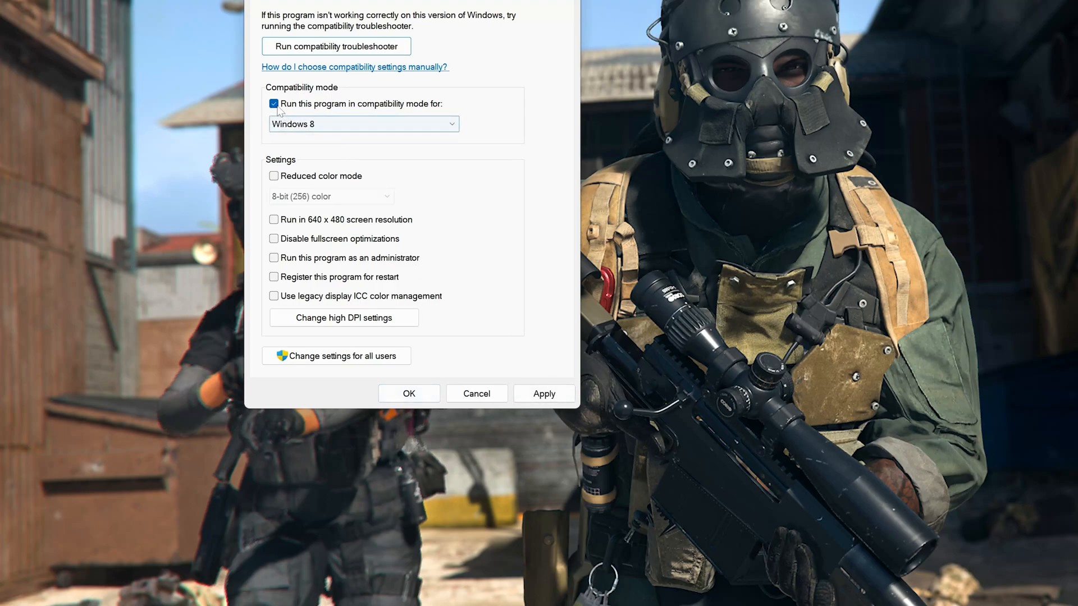
click(274, 103)
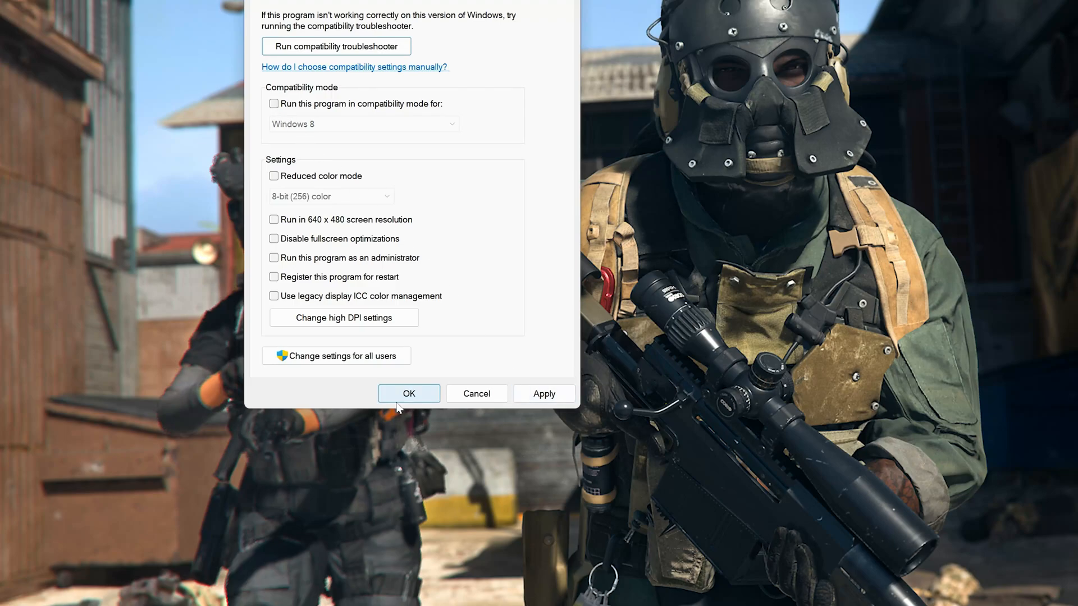
click(408, 393)
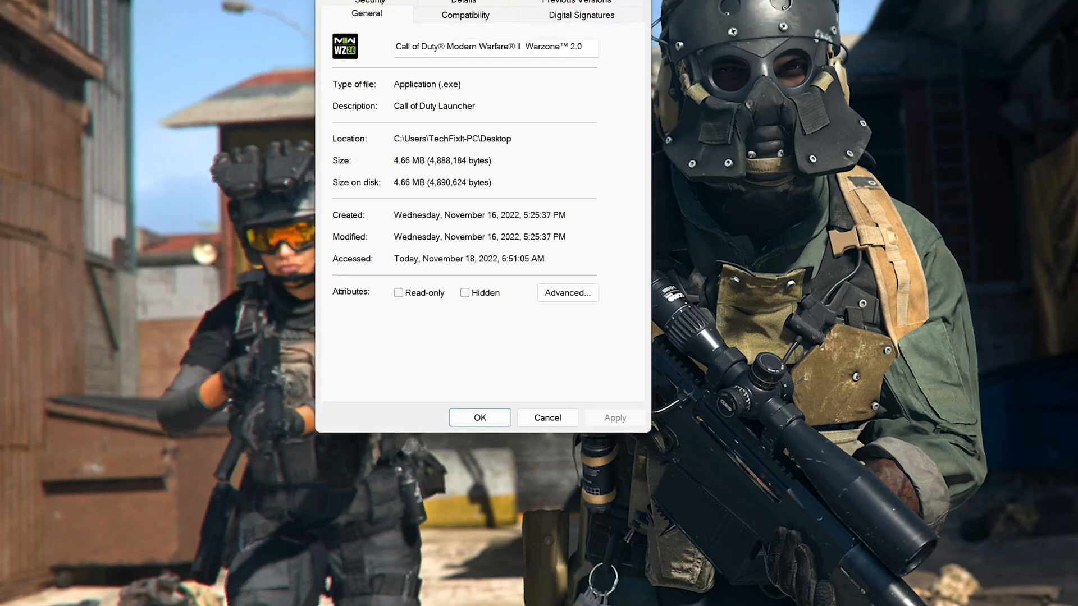
Enable 'Run this program as an administrator' on the Compatibility tab and apply with OK.
click(465, 14)
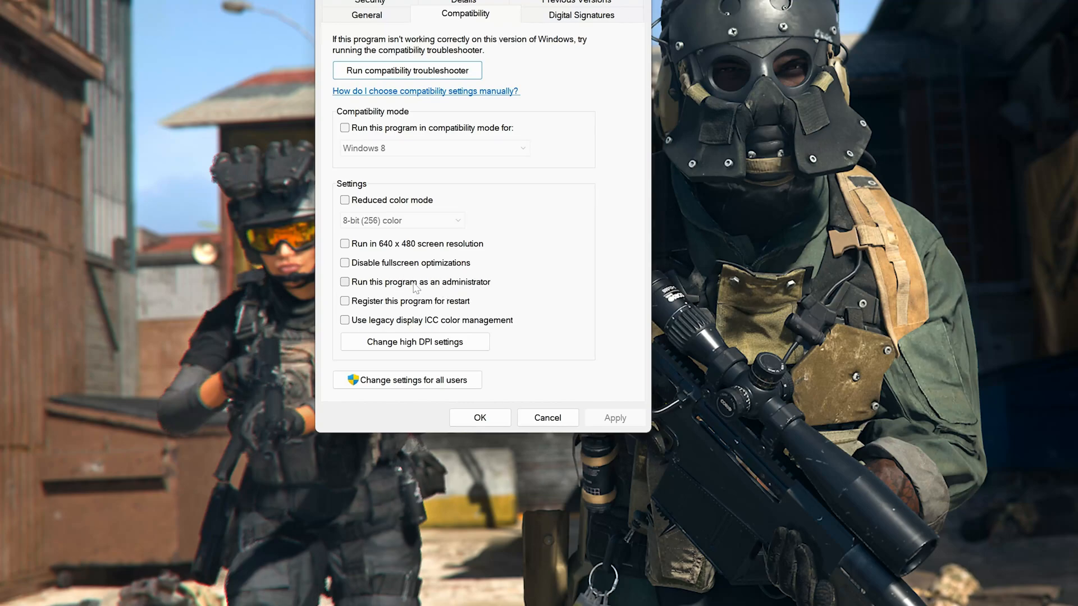
click(344, 282)
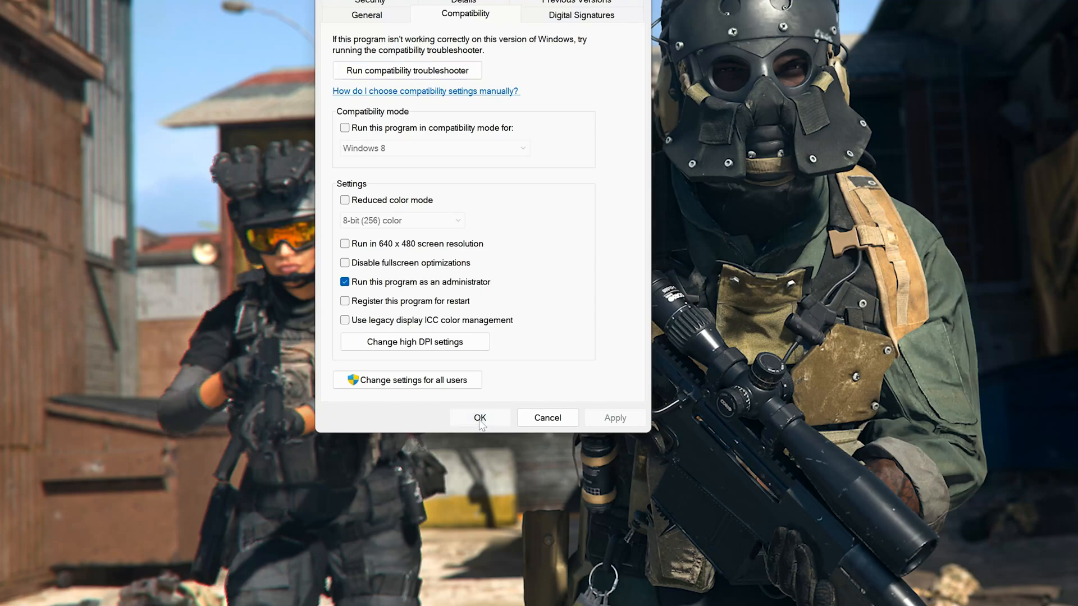
click(480, 418)
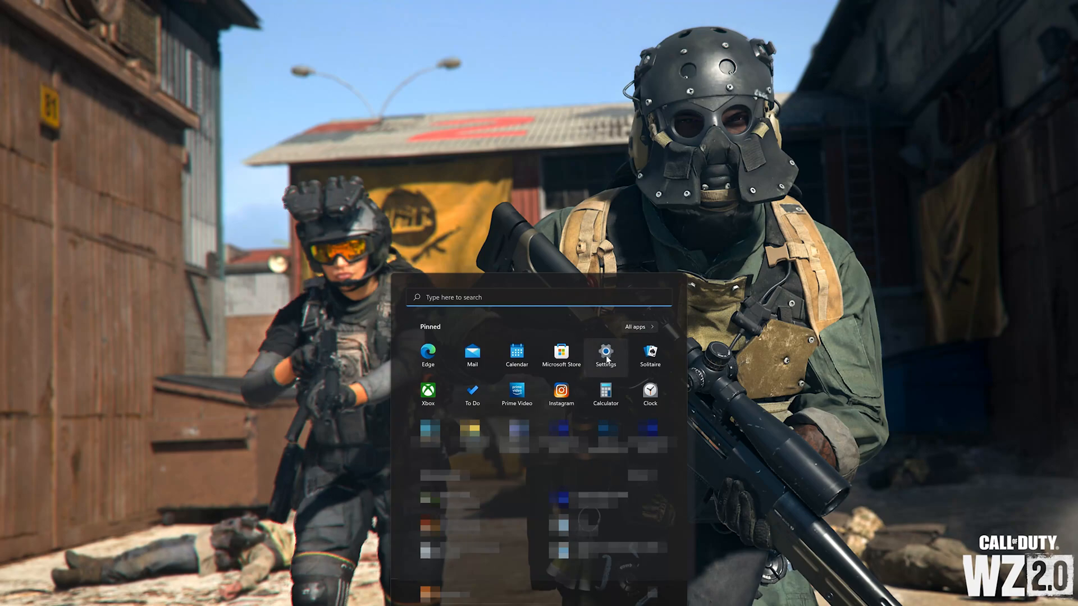
Reach the Graphics page under Settings > System > Display.
click(605, 351)
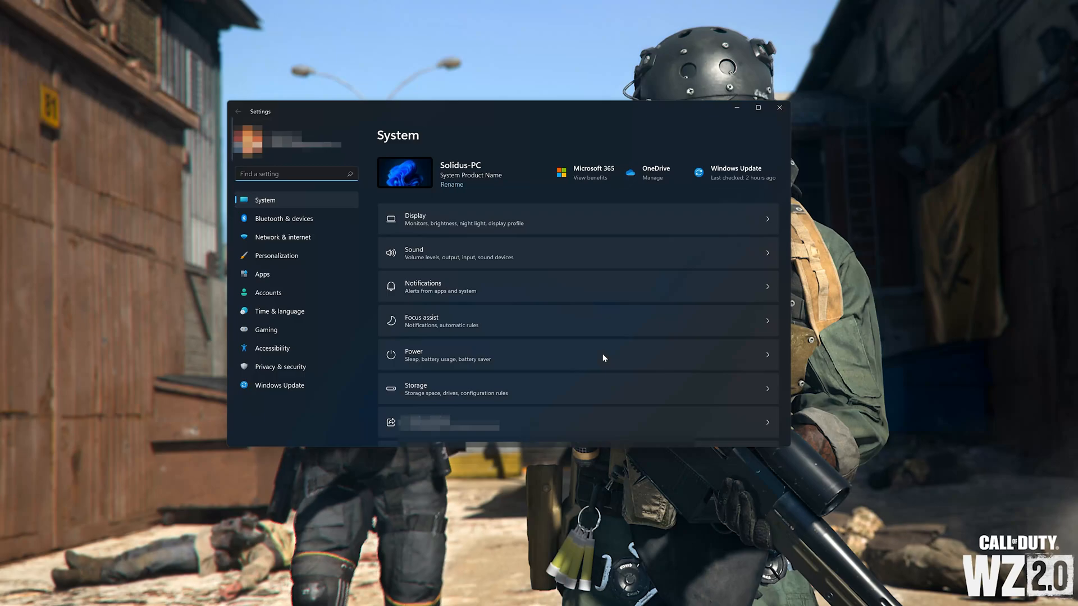
mouse_move(294, 204)
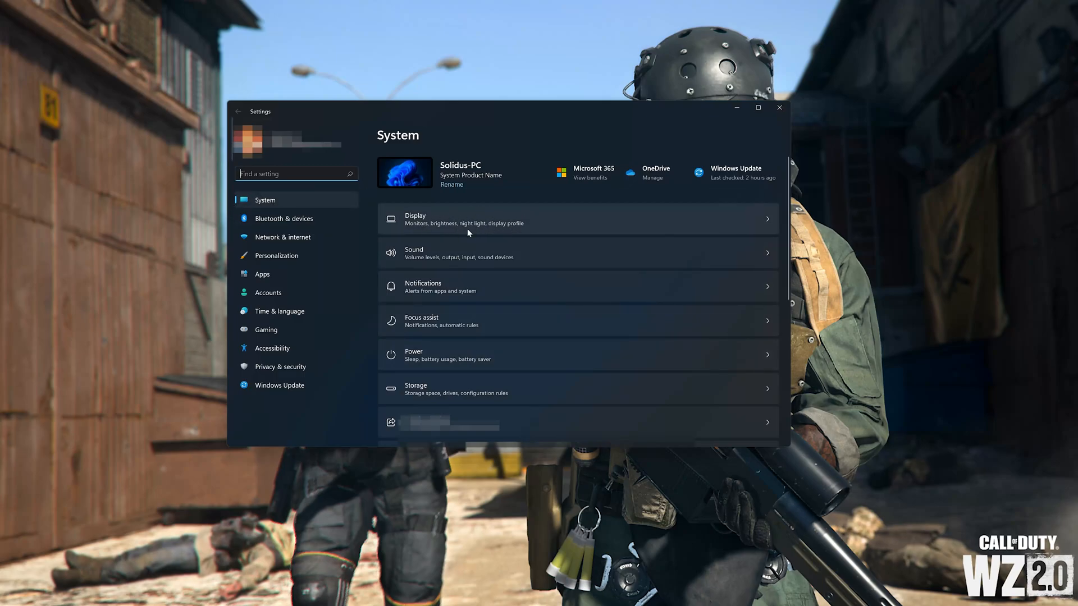
click(577, 219)
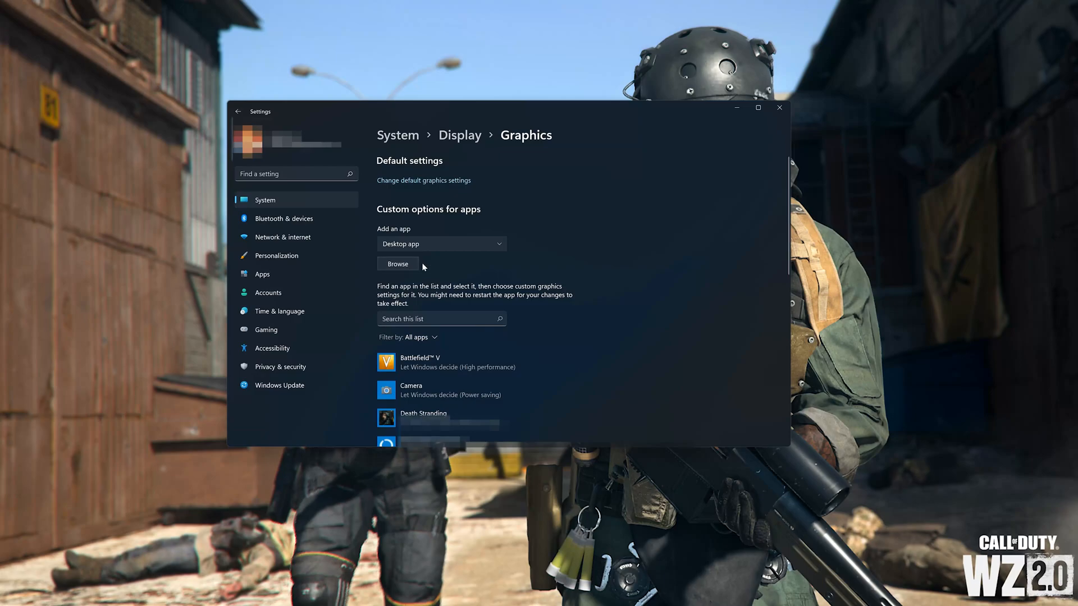
mouse_move(410, 268)
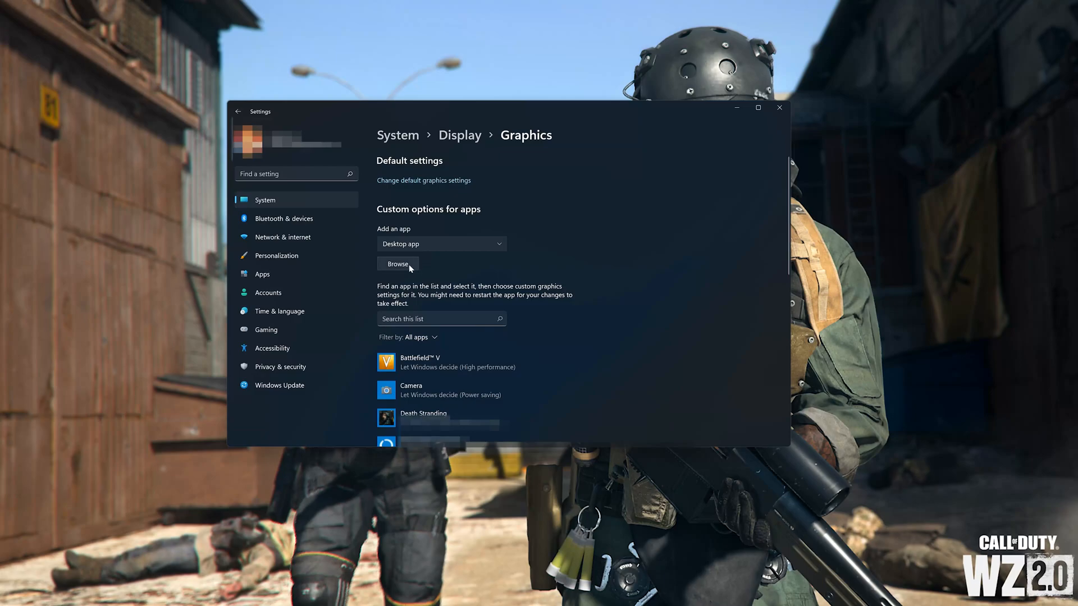
Browse to the Modern Warfare II install folder (Call of Duty HQ) from its Steam Local Files properties.
click(397, 264)
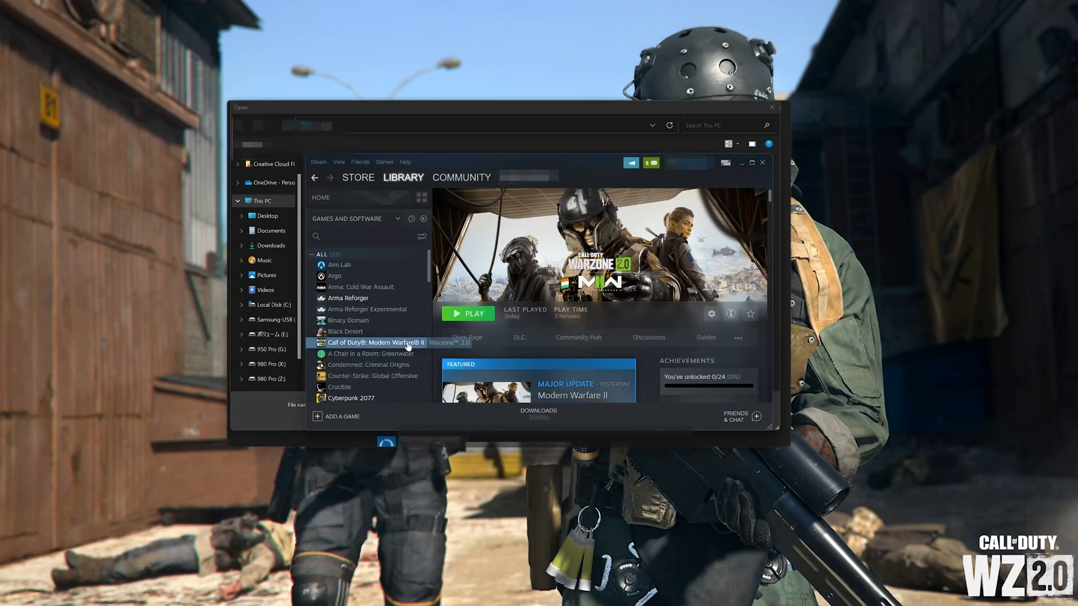
right_click(376, 343)
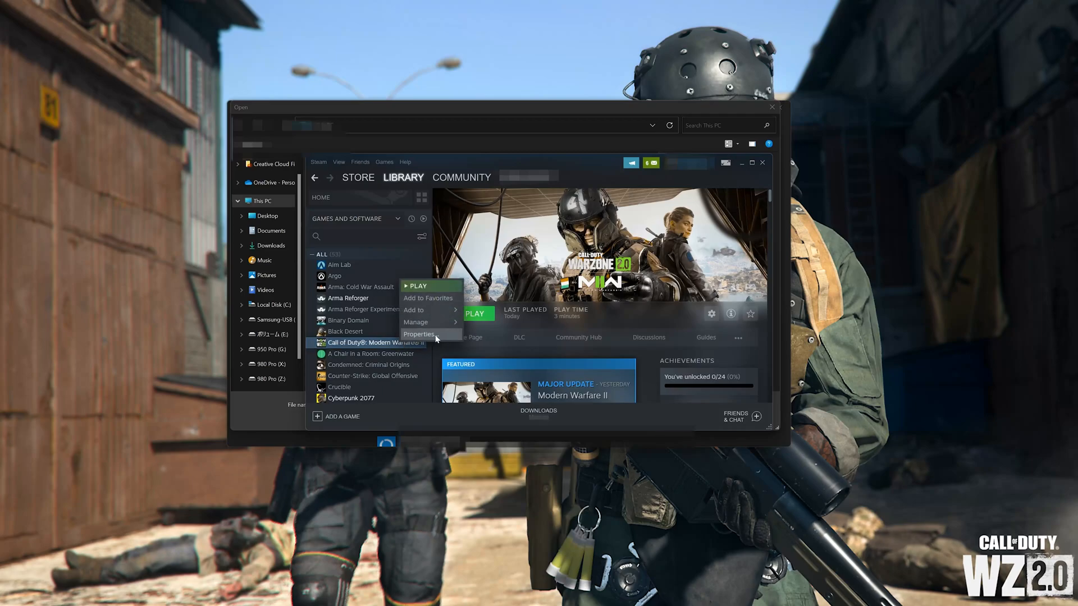
click(419, 335)
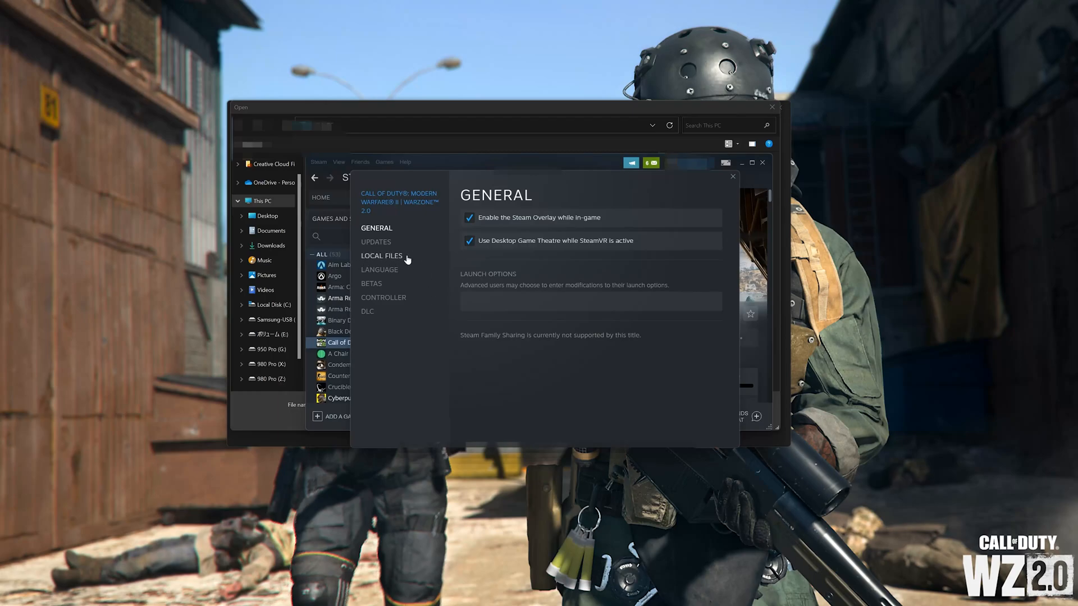
click(380, 255)
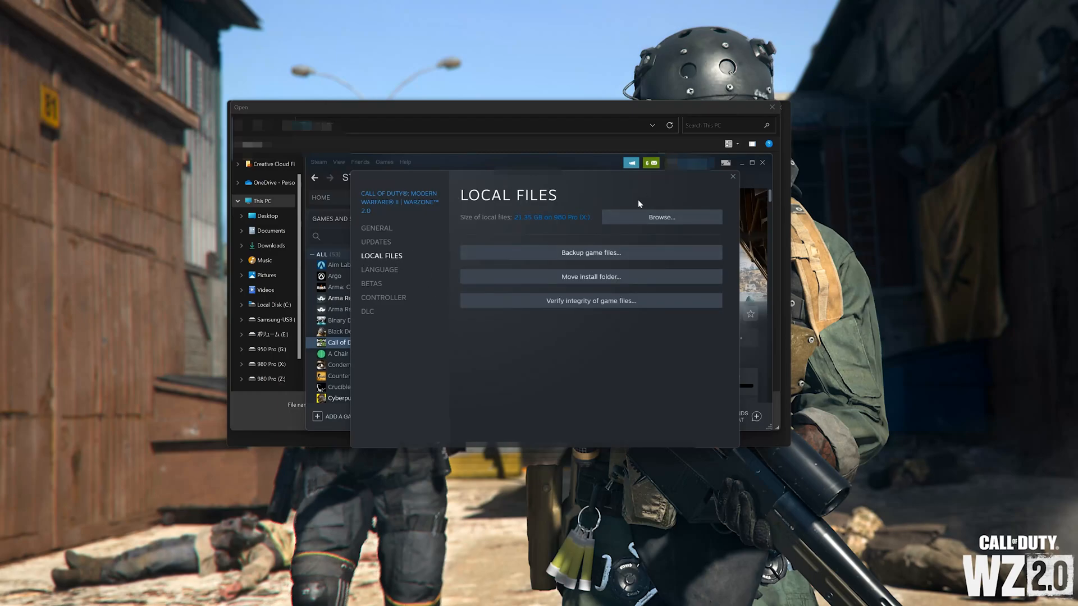
click(661, 217)
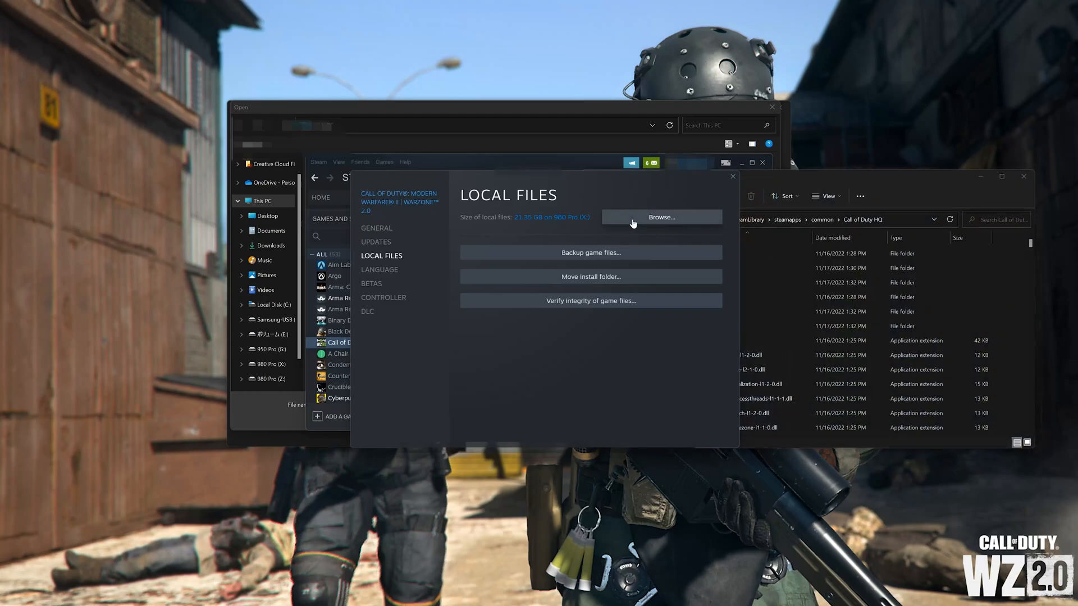
click(661, 217)
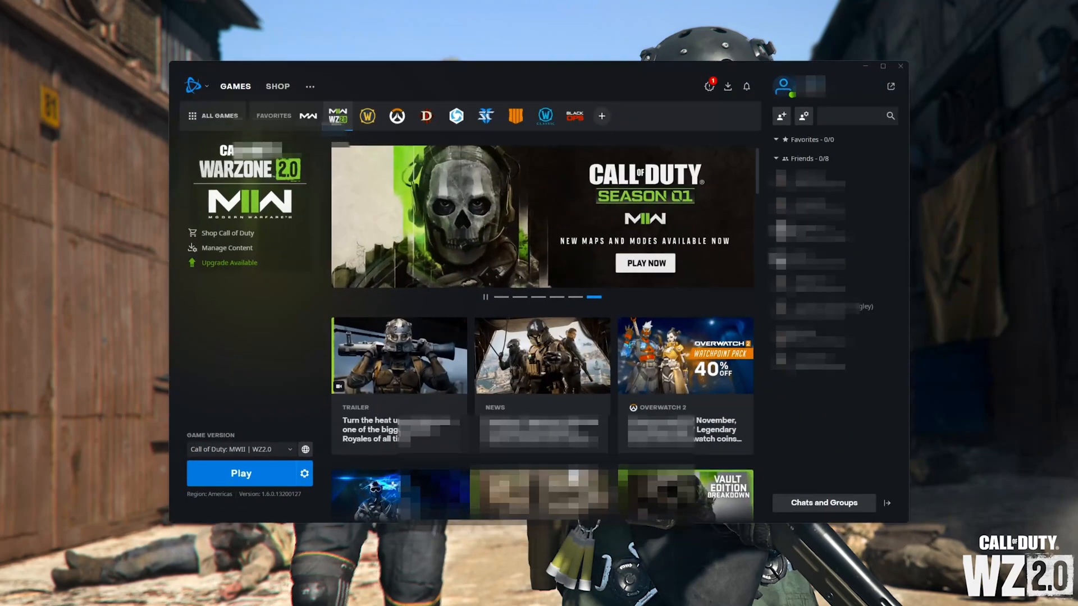
mouse_move(410, 385)
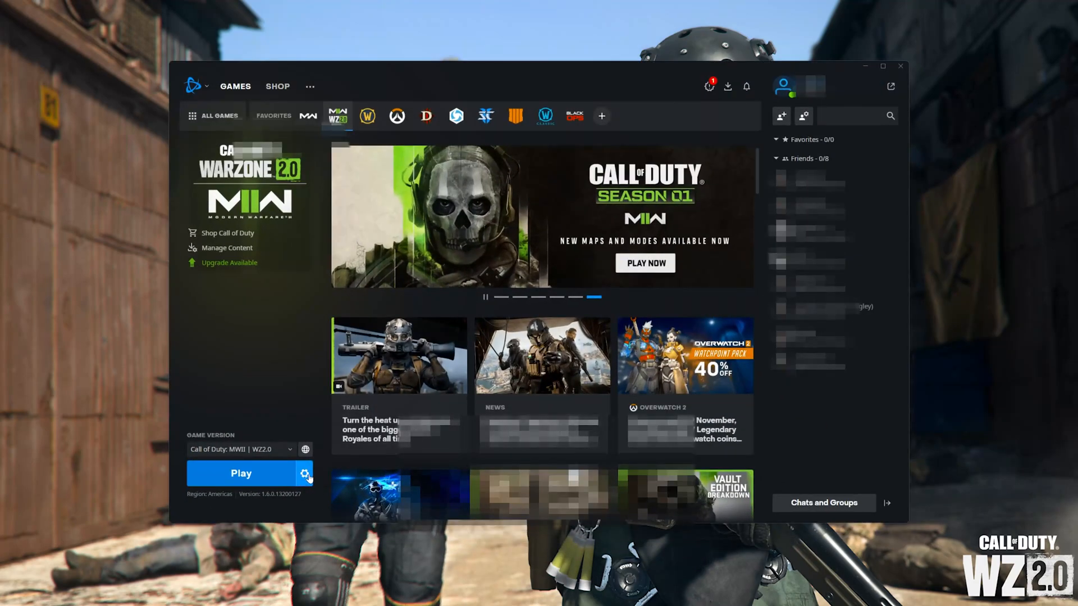
Show the Call of Duty folder in Explorer from Battle.net and enter its _retail_ subfolder.
click(305, 473)
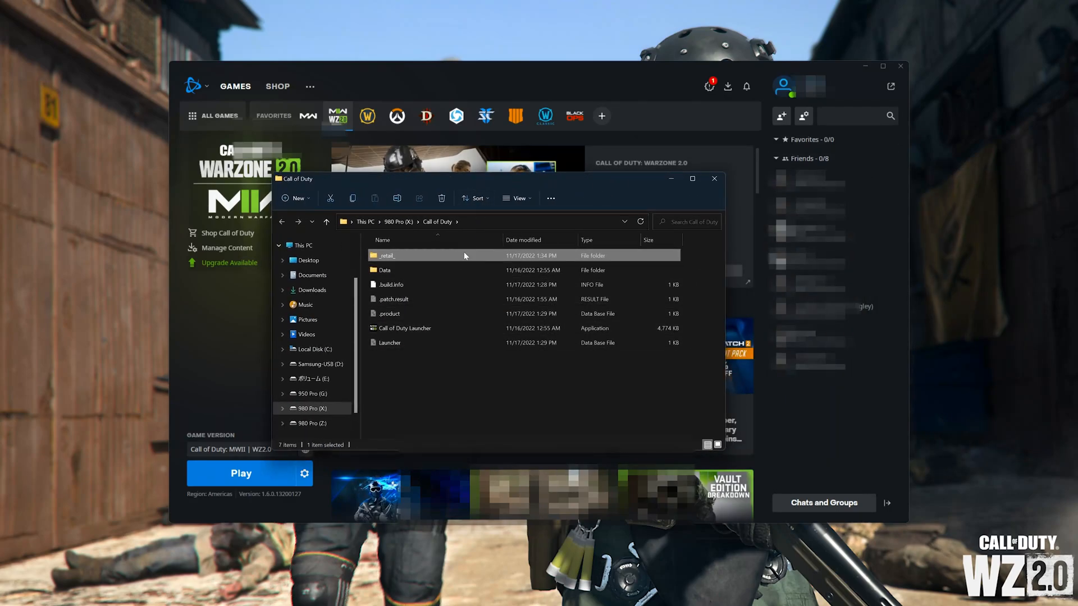
double_click(391, 254)
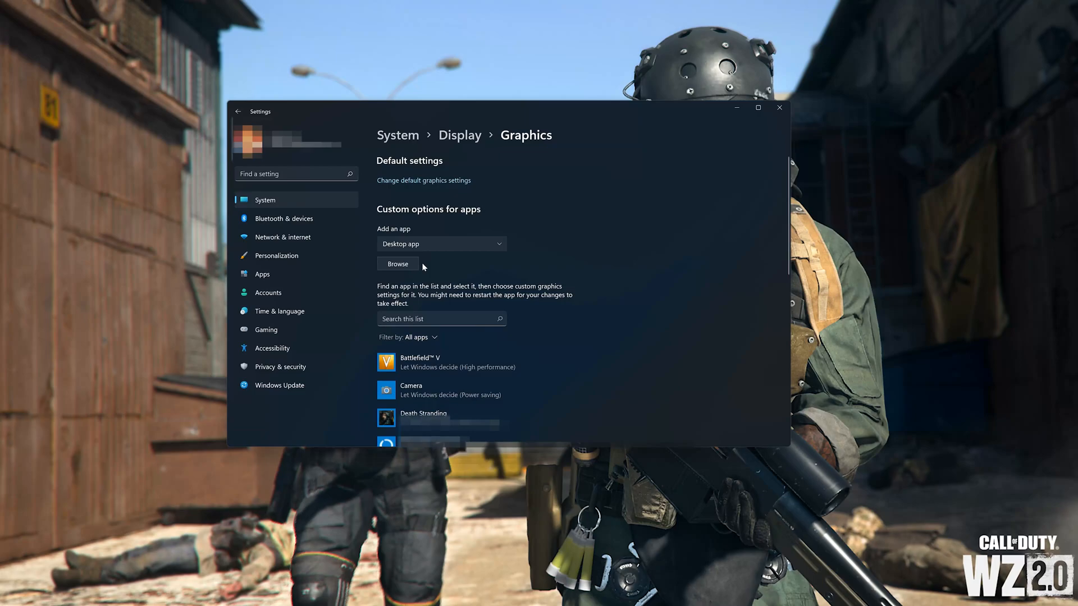
Add cod.exe from _retail_ as Call of Duty HQ and save its graphics preference as High performance.
click(398, 264)
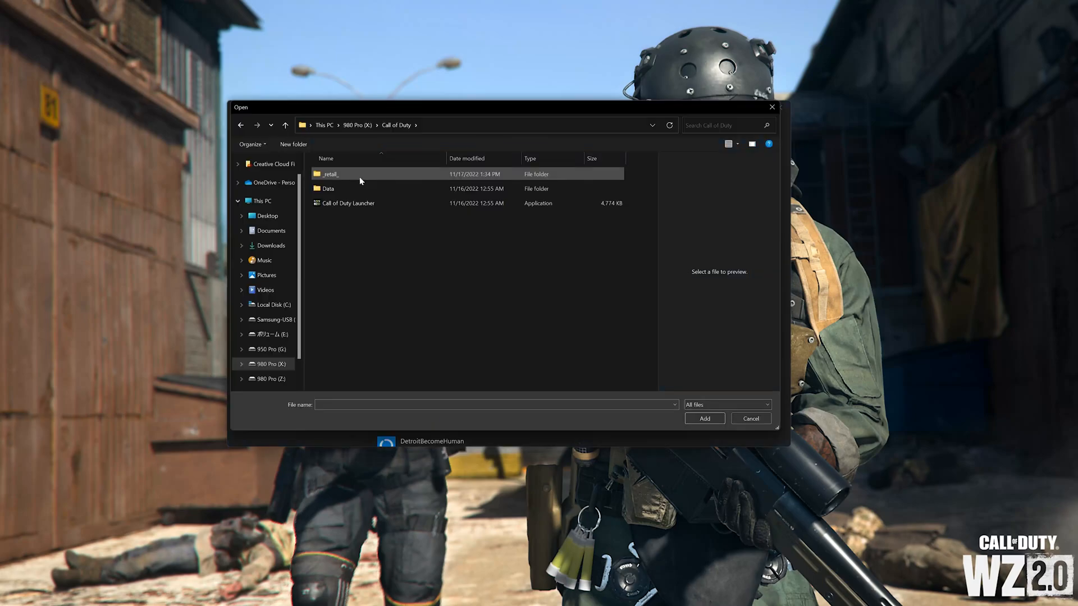
double_click(330, 172)
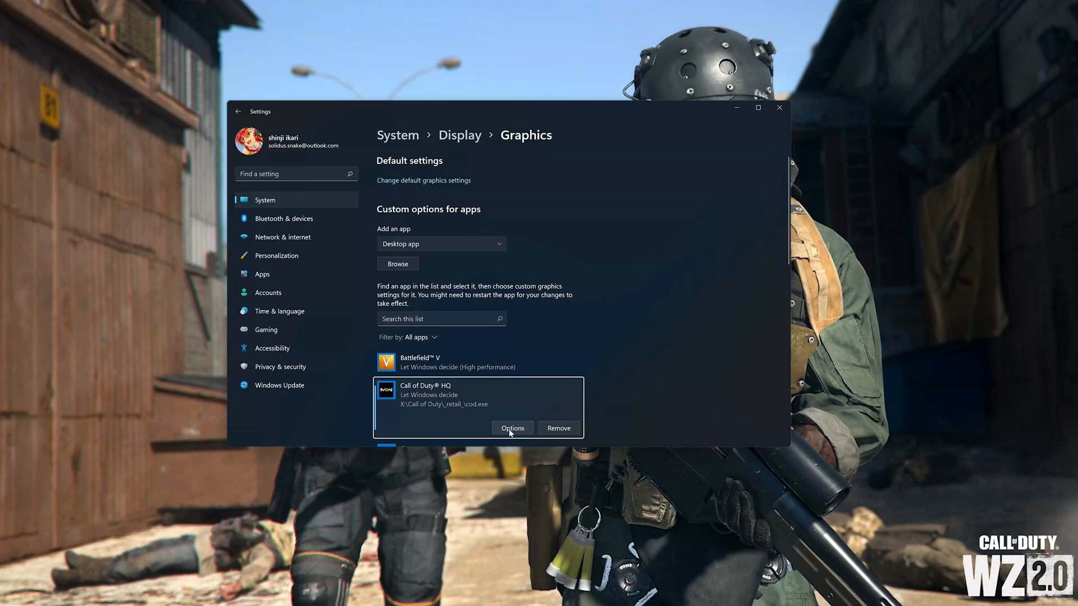
click(512, 428)
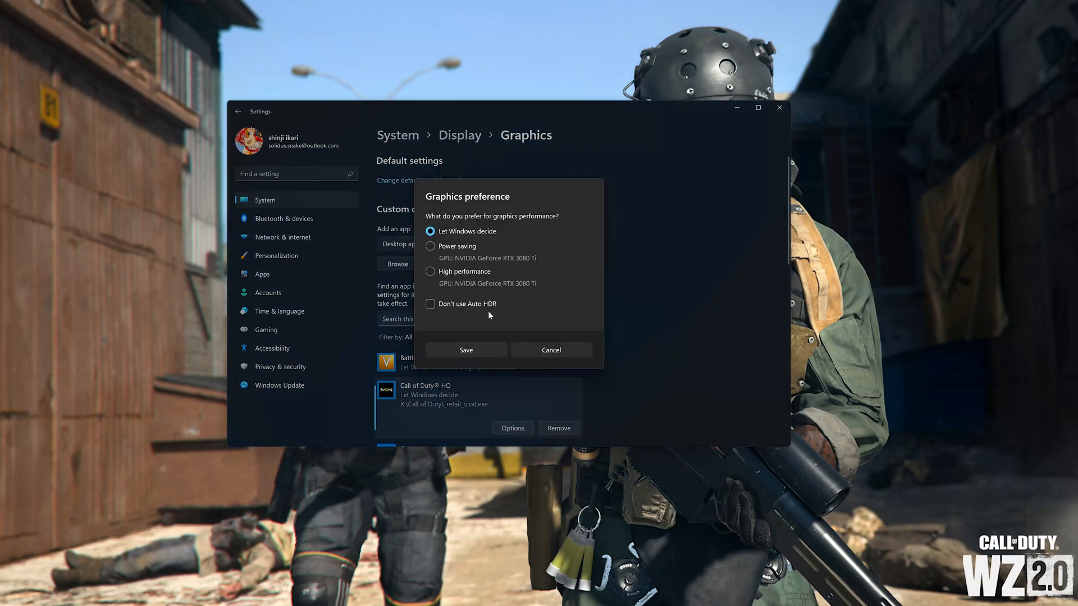
mouse_move(550, 276)
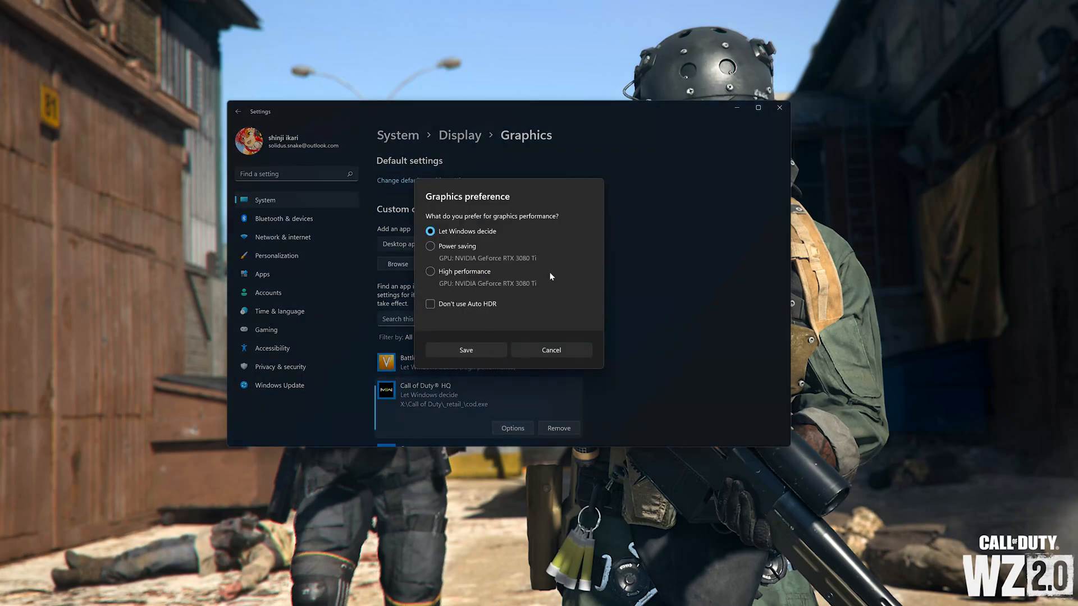
click(430, 271)
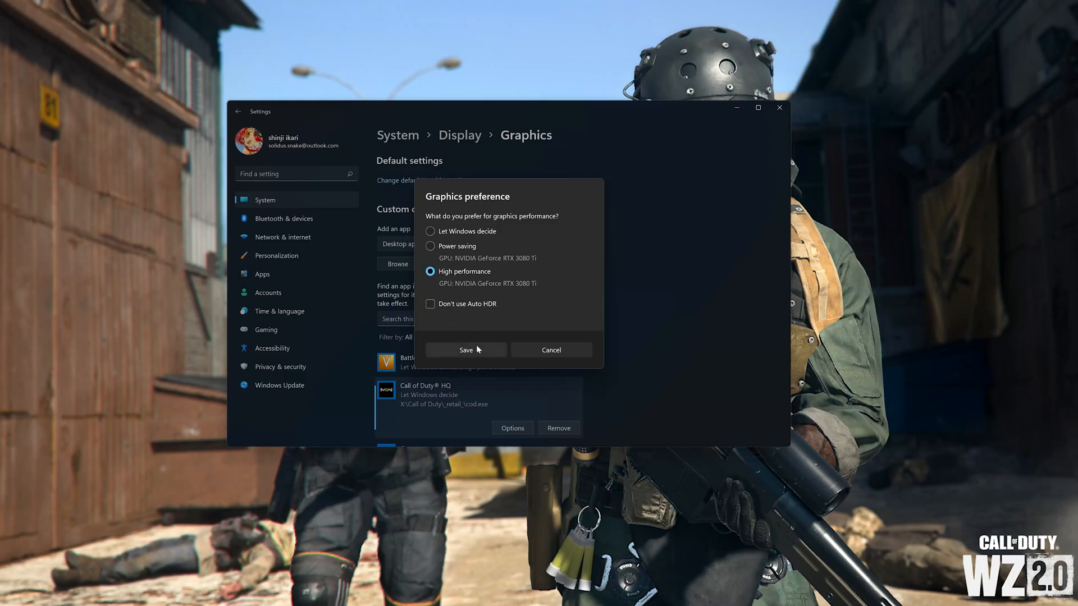
click(465, 351)
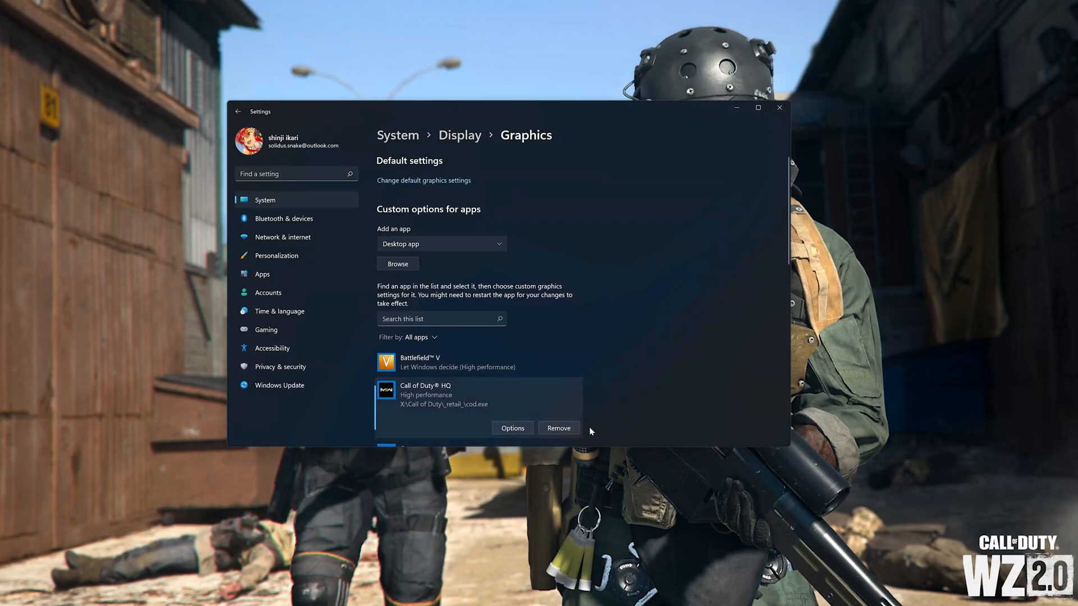
mouse_move(561, 431)
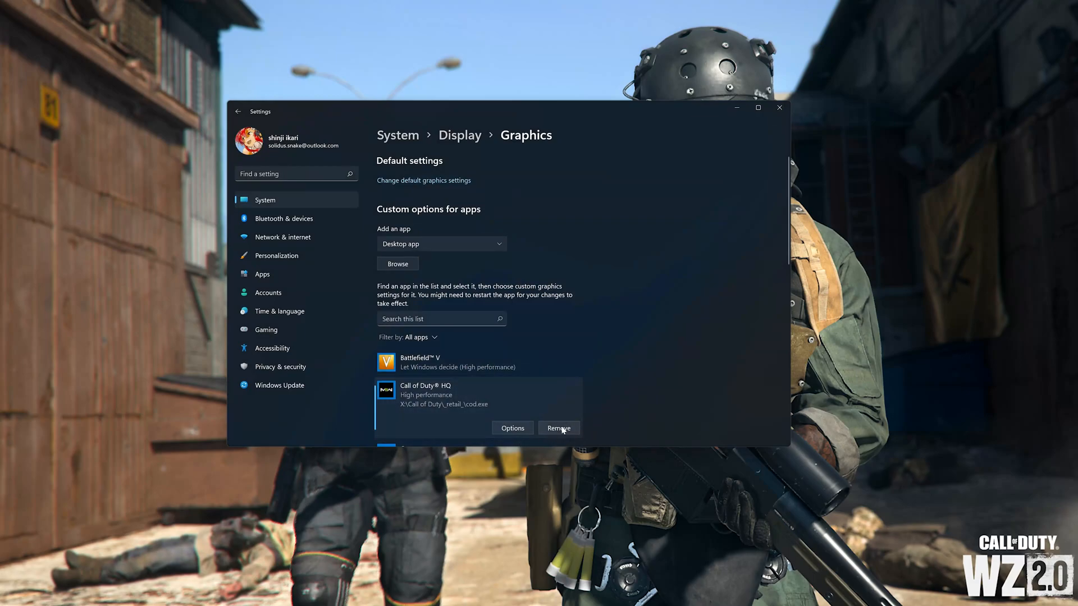
Remove Call of Duty HQ from the graphics app list.
click(560, 427)
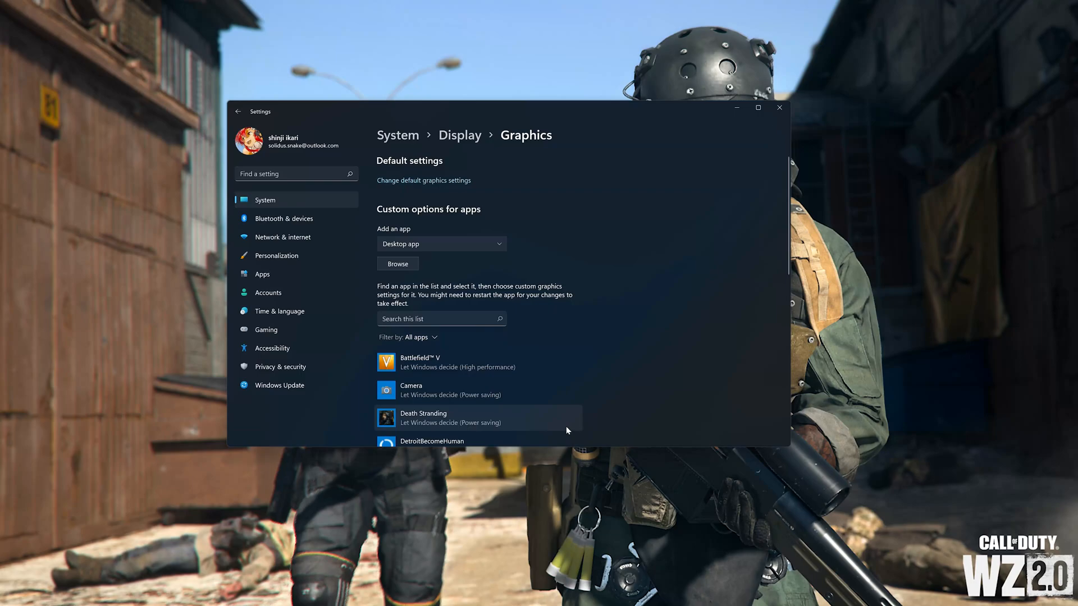